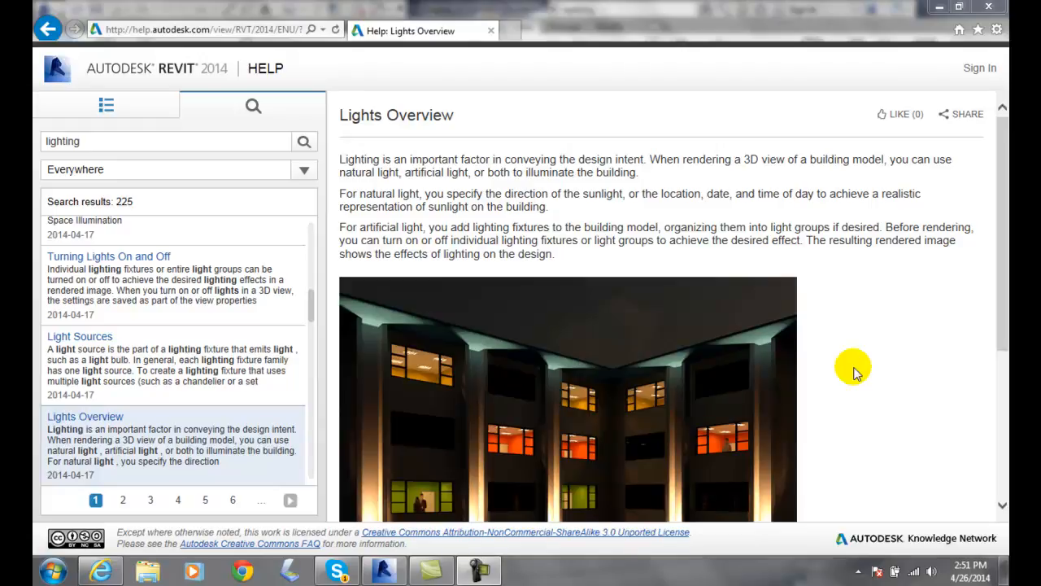
{"action": "mouse_move", "coordinate": [842, 357]}
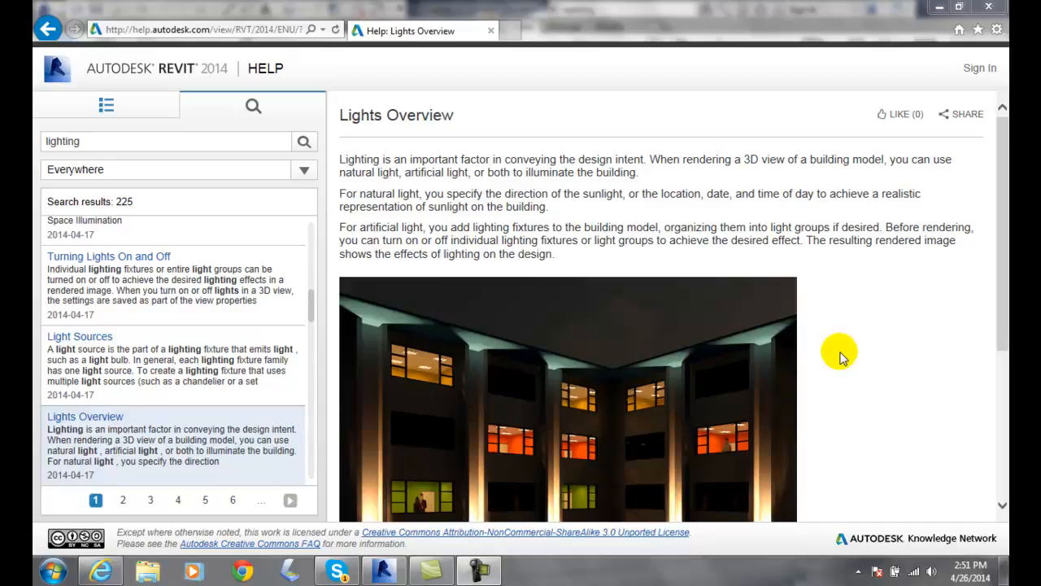
{"action": "mouse_move", "coordinate": [820, 336]}
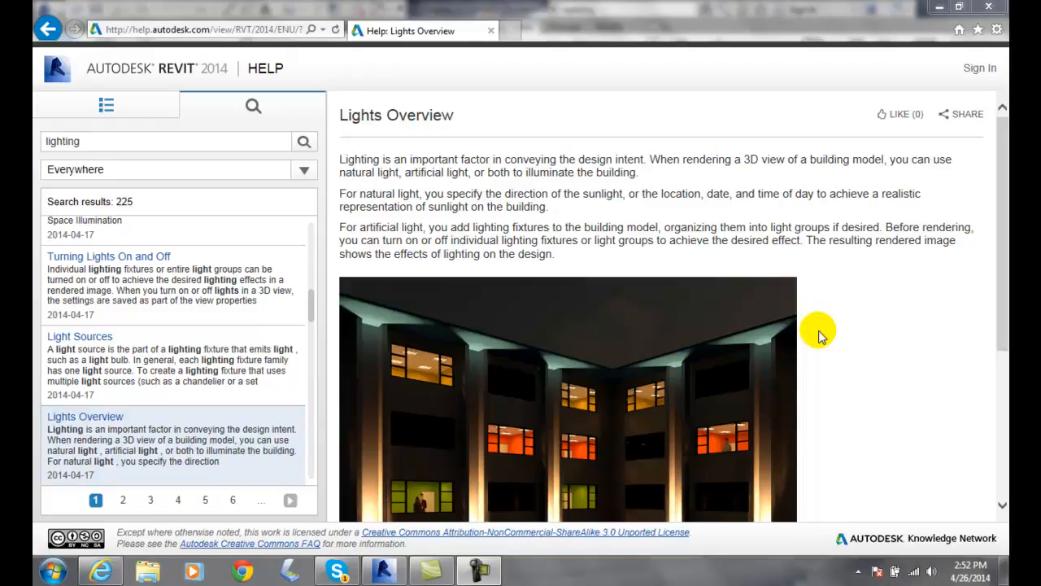
{"action": "mouse_move", "coordinate": [777, 293]}
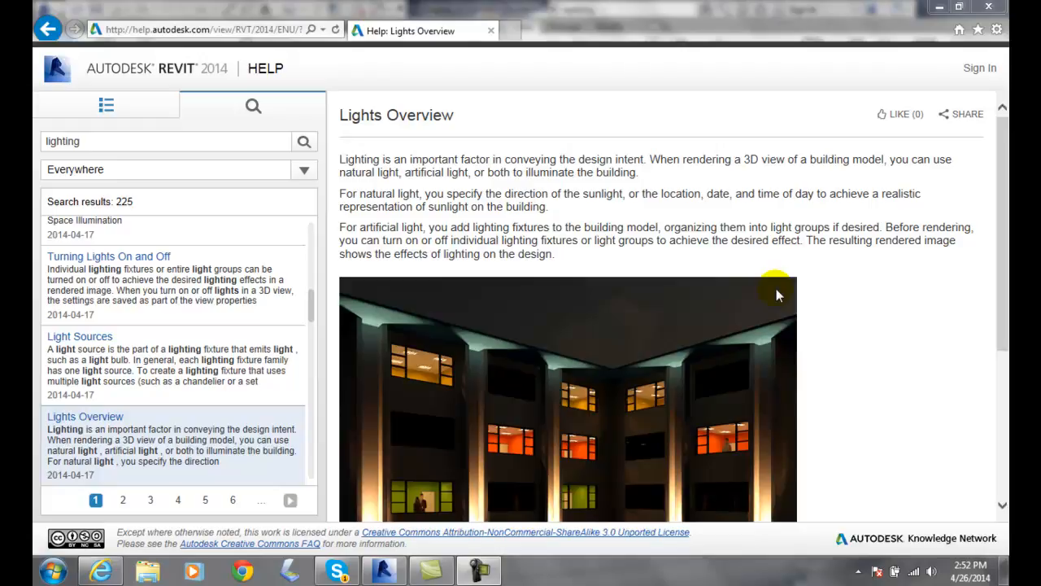
{"action": "mouse_move", "coordinate": [897, 292]}
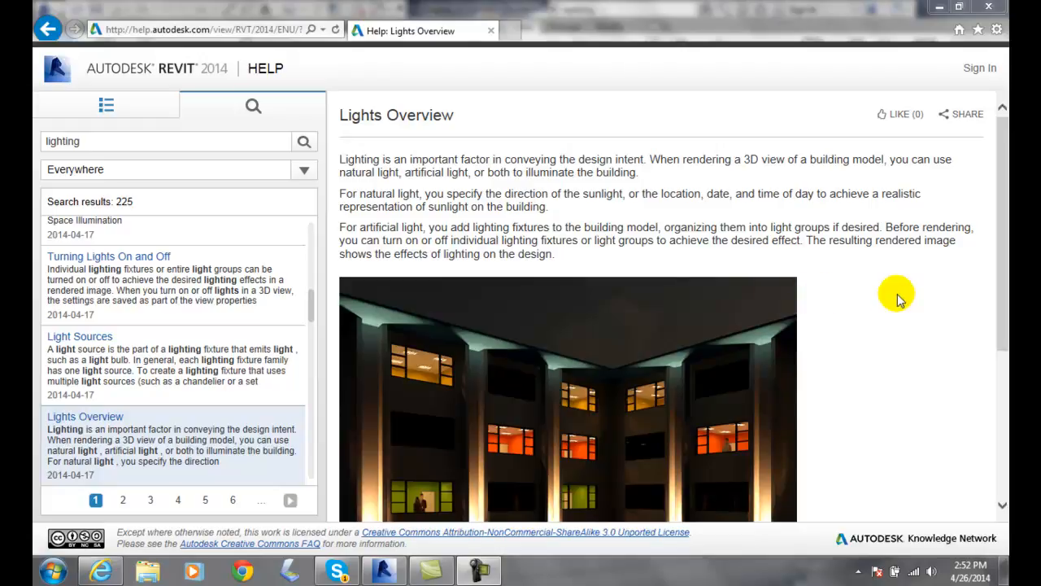